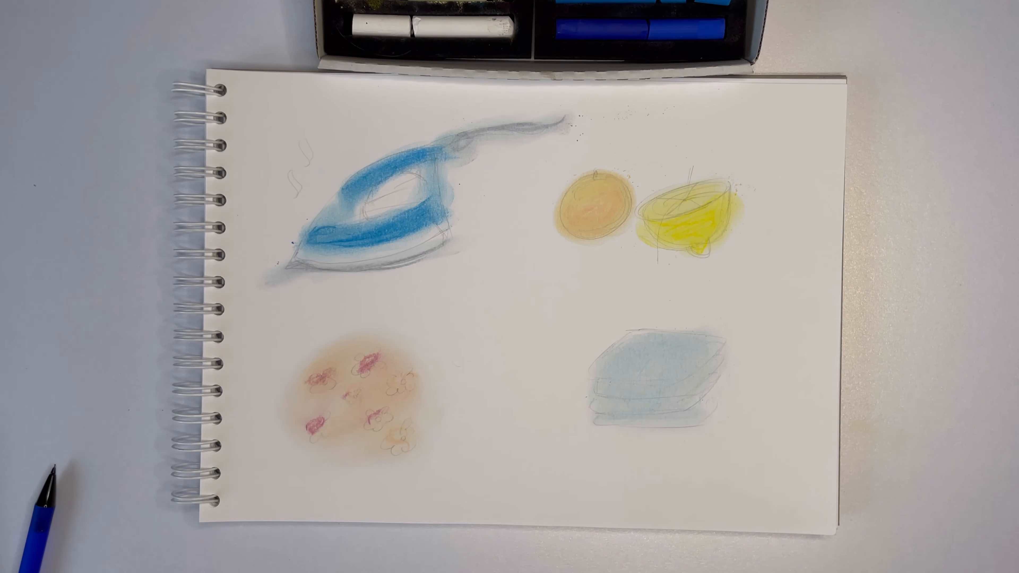
pyautogui.moveTo(455, 137); pyautogui.dragTo(305, 260)
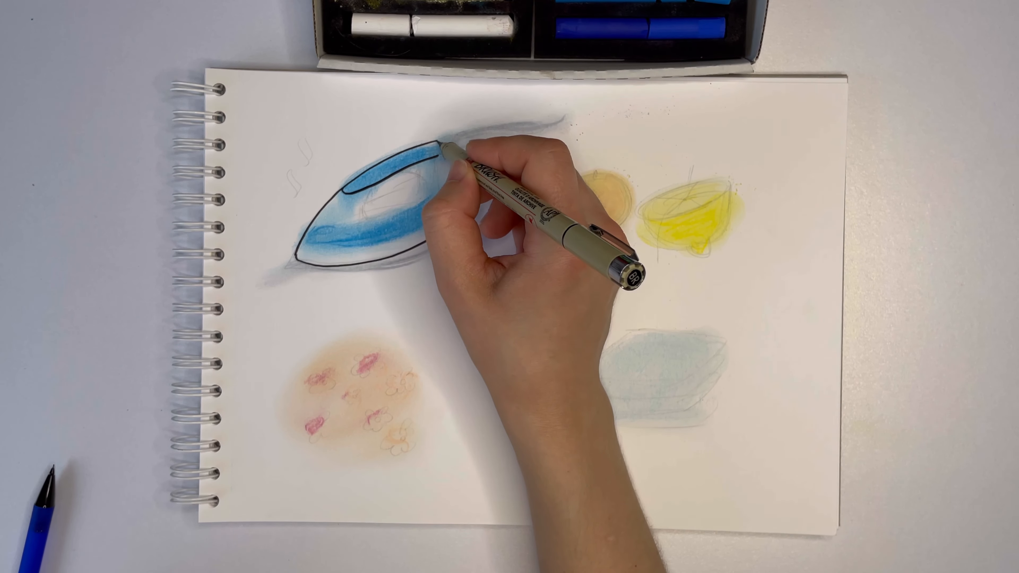